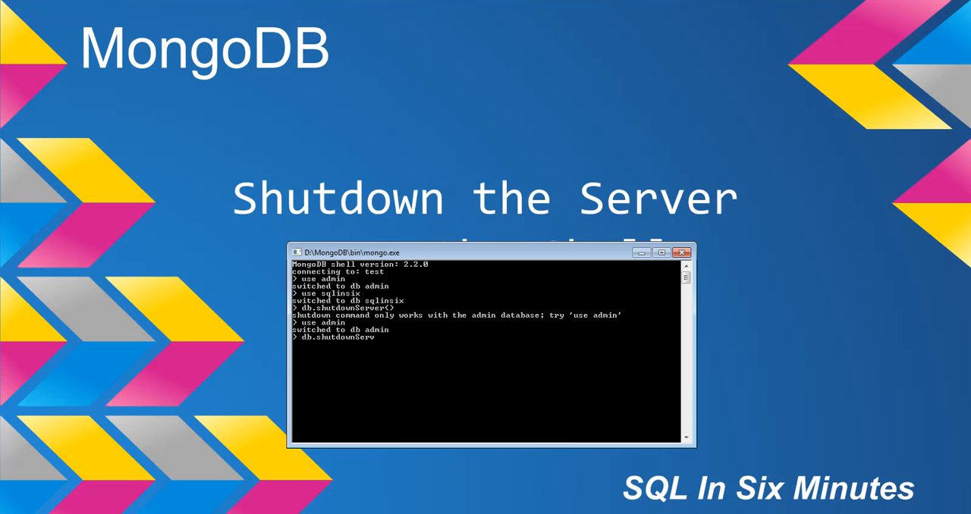
Run db.shutdownServer() against the admin database, shutting the server down with failed-reconnect messages.
text(er())
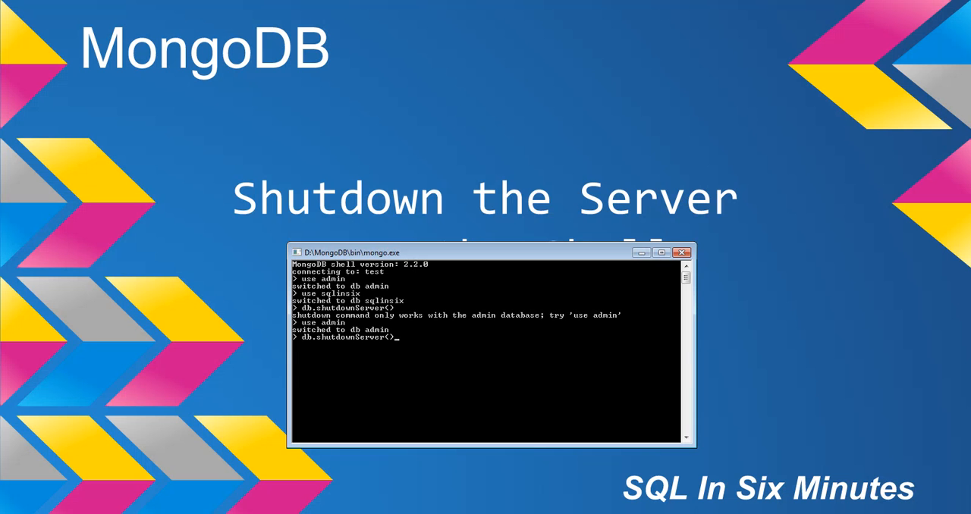
key(Return)
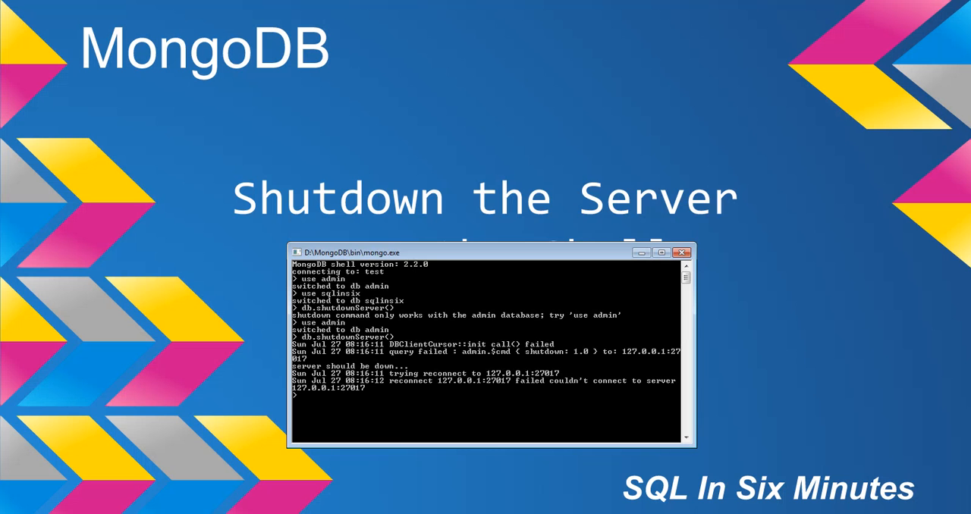